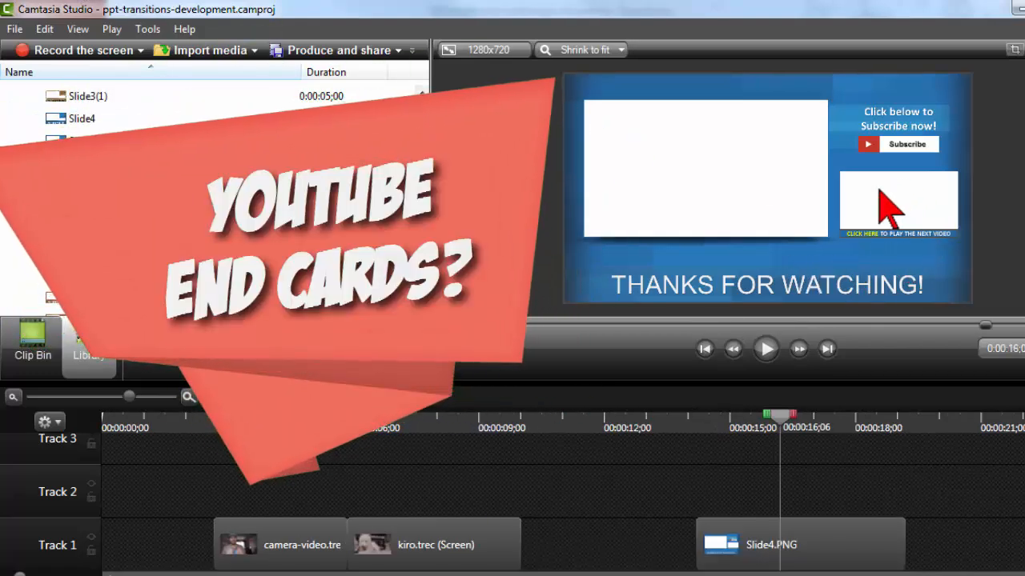
pyautogui.moveTo(905, 216)
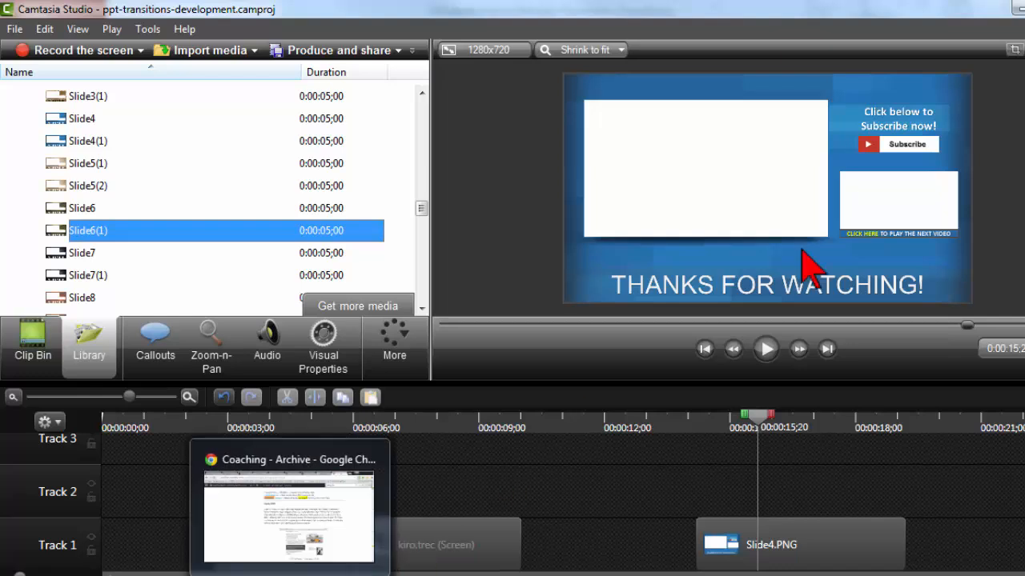
pyautogui.moveTo(909, 208)
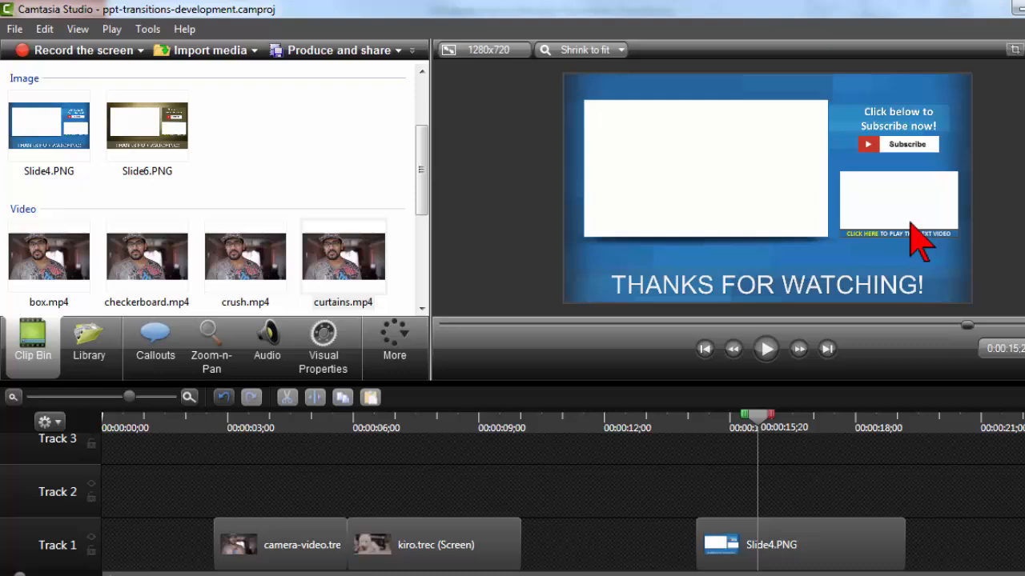
pyautogui.moveTo(910, 196)
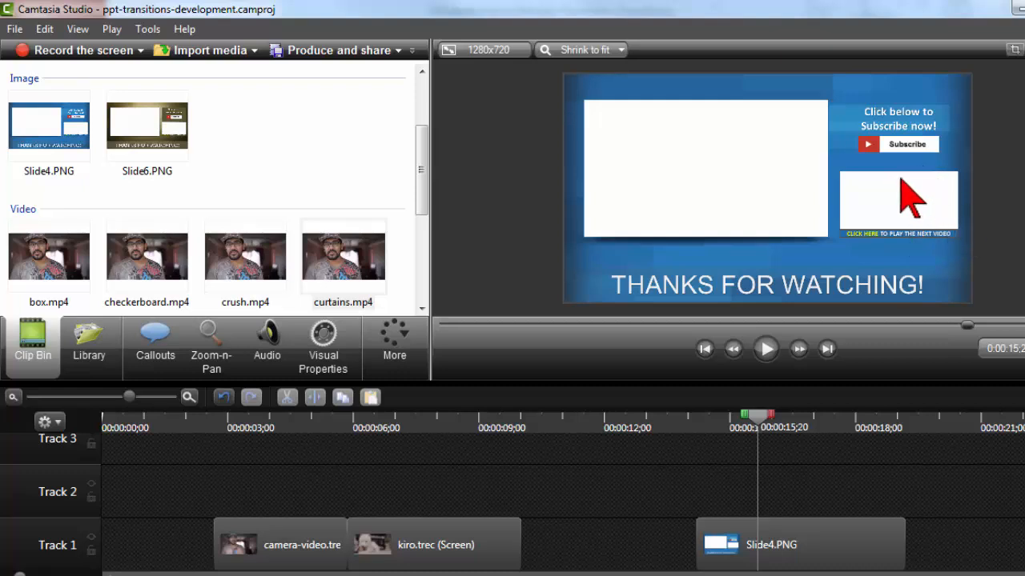
pyautogui.moveTo(845, 384)
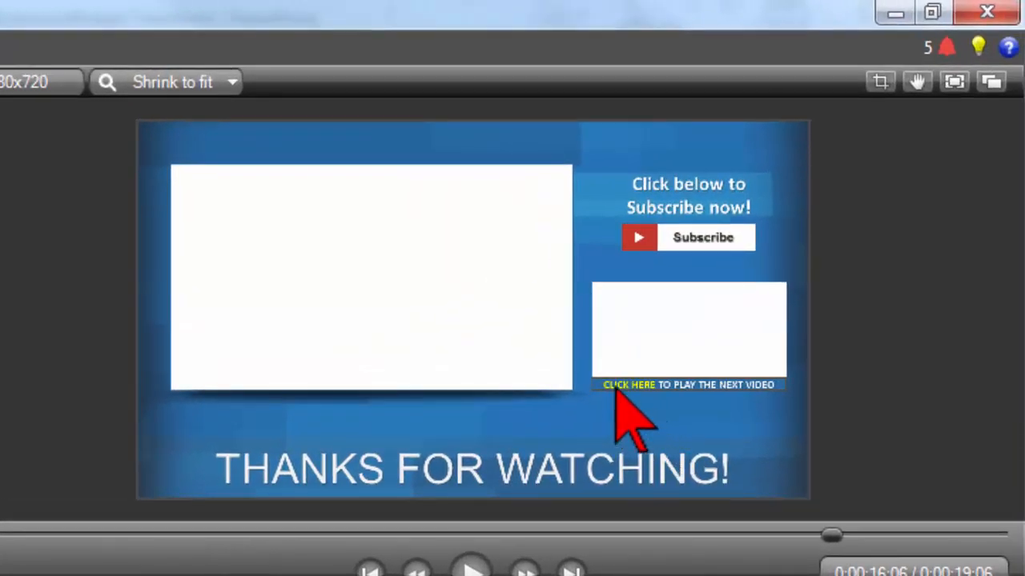
pyautogui.moveTo(788, 424)
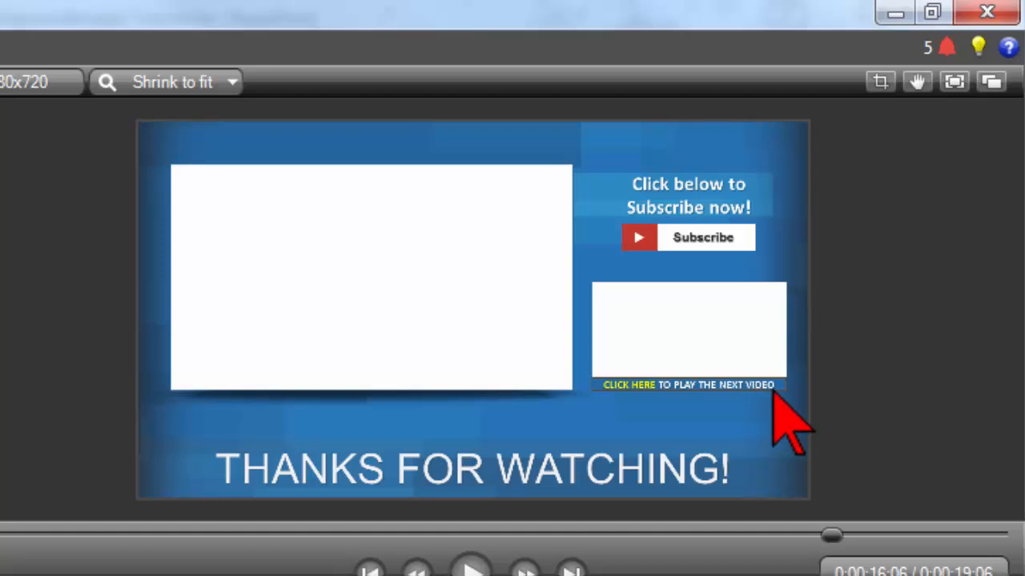
pyautogui.moveTo(724, 336)
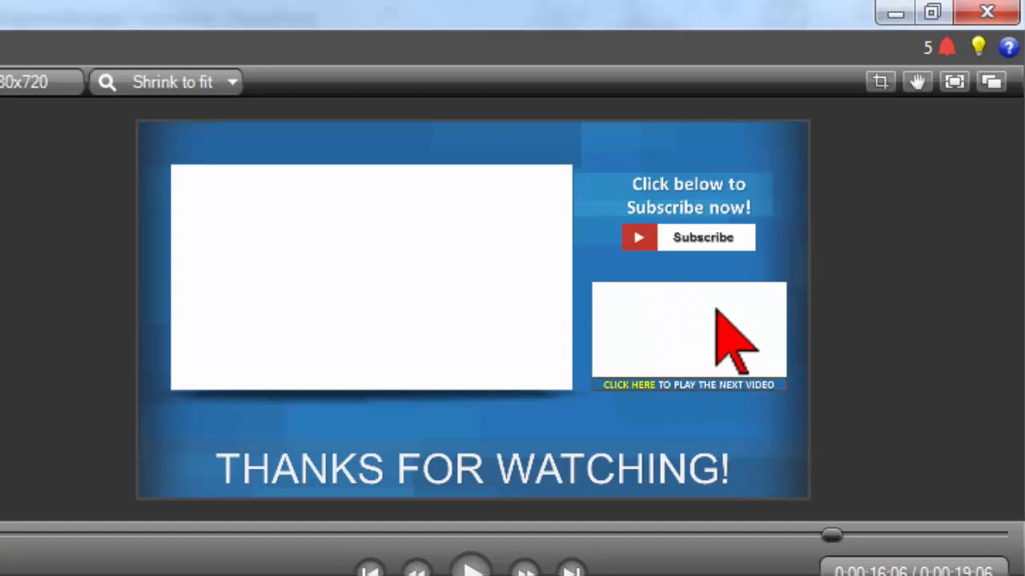
pyautogui.moveTo(697, 344)
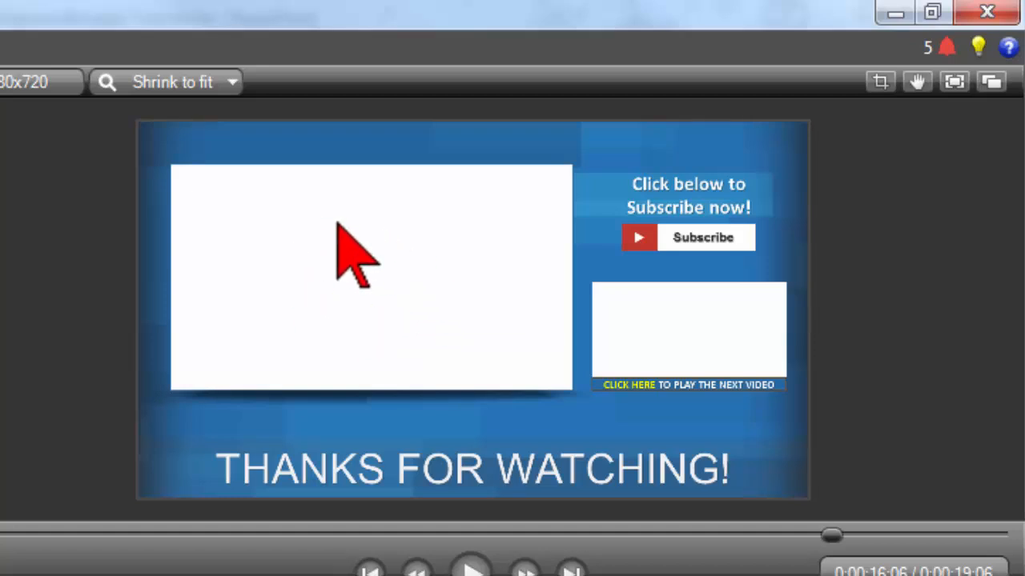
pyautogui.moveTo(369, 301)
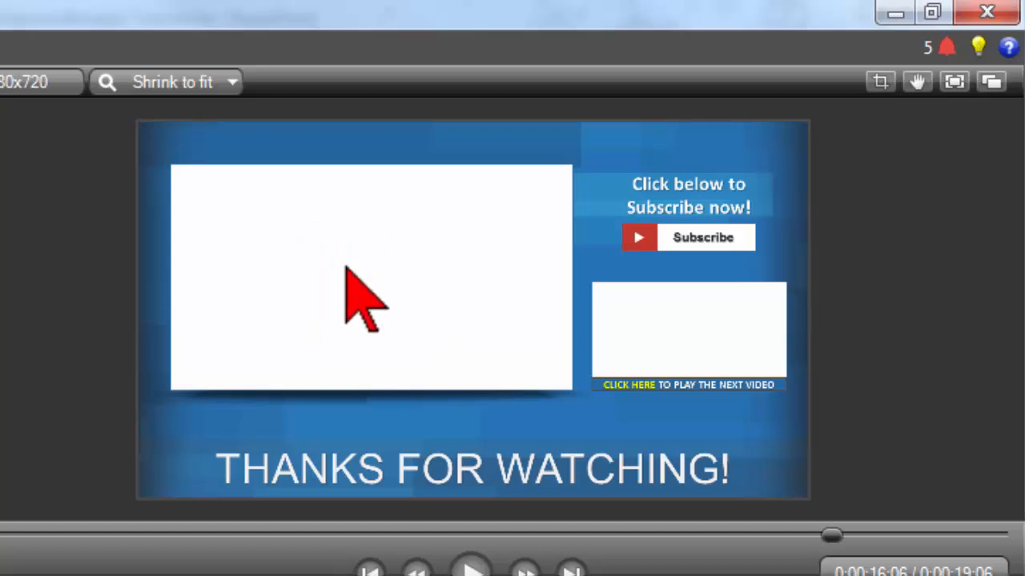
pyautogui.moveTo(307, 272)
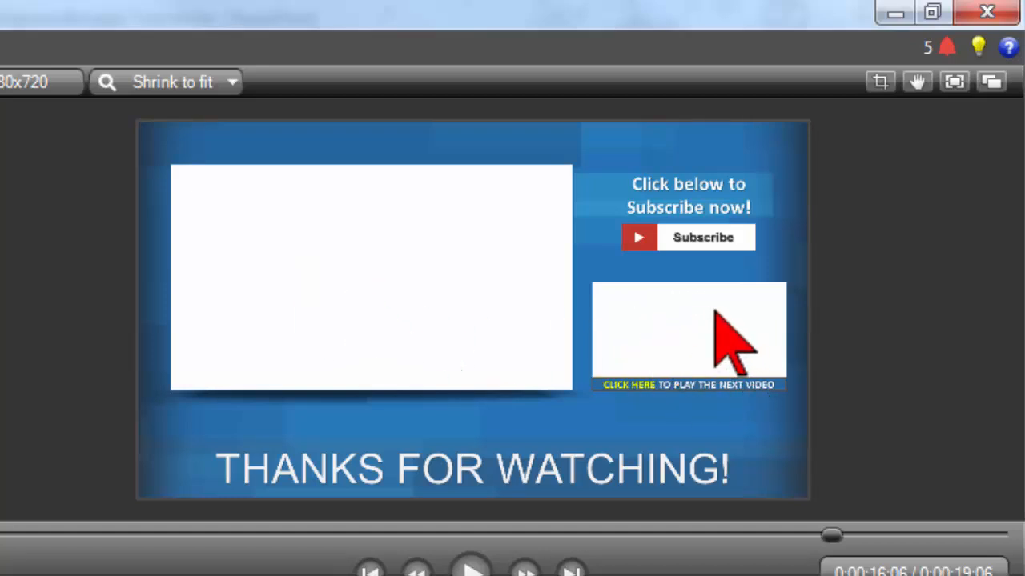
pyautogui.moveTo(644, 416)
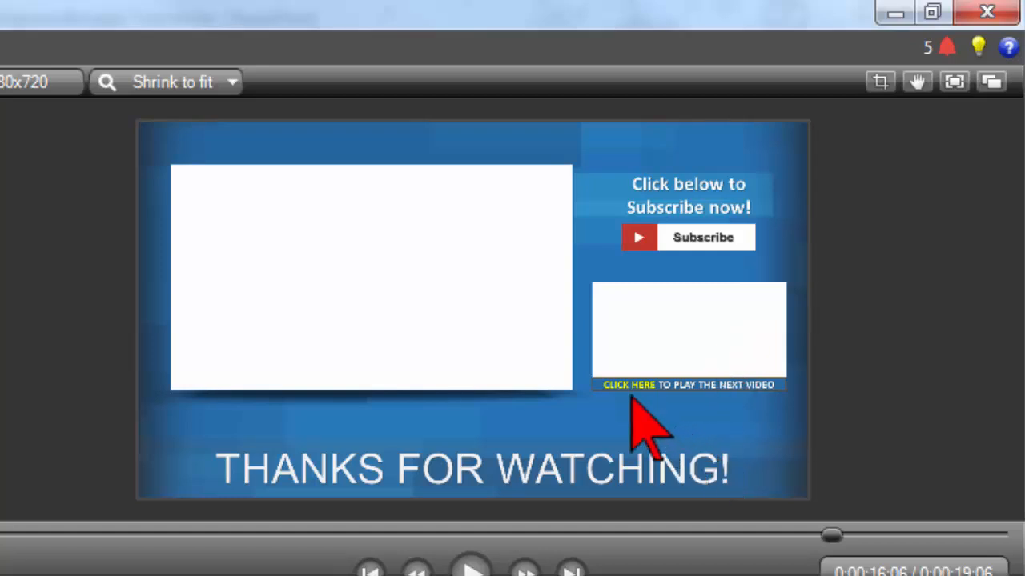
pyautogui.moveTo(688, 344)
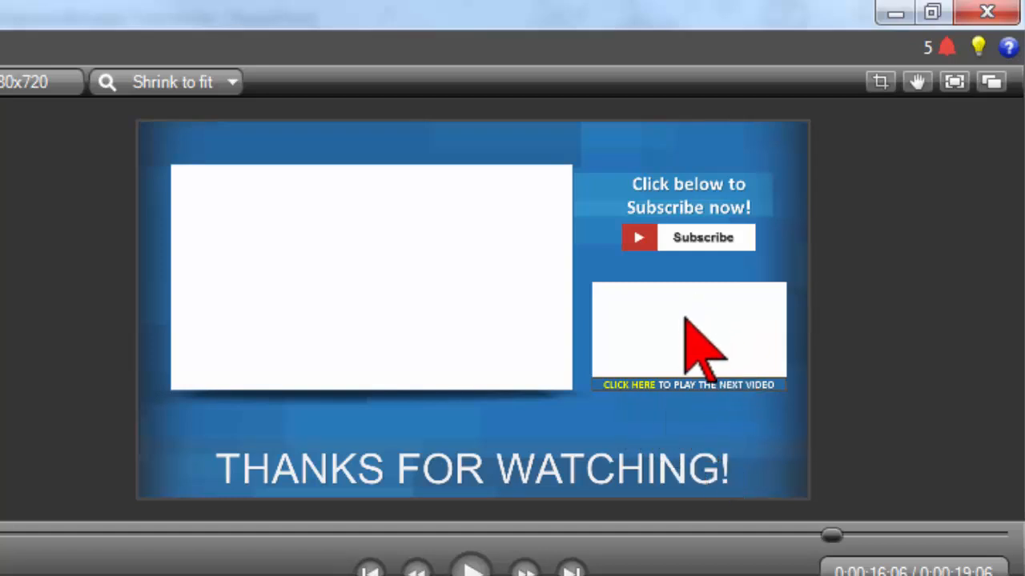
pyautogui.moveTo(713, 353)
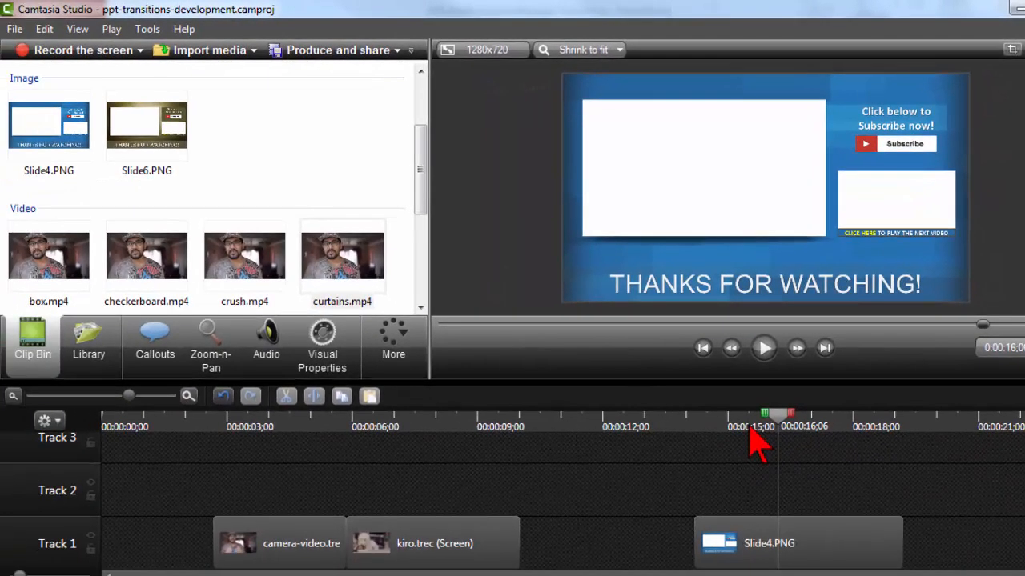
pyautogui.moveTo(905, 240)
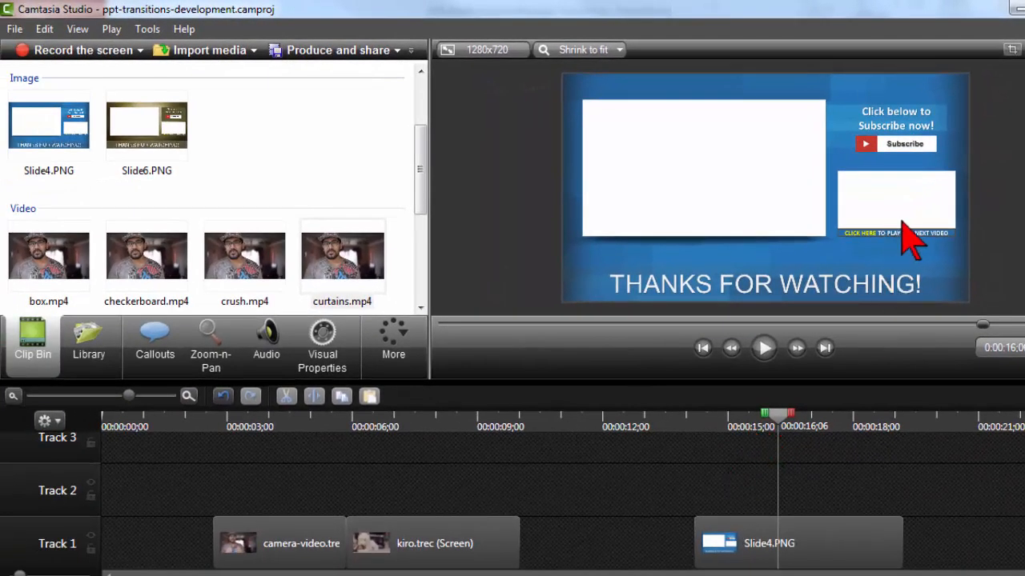
pyautogui.moveTo(279, 164)
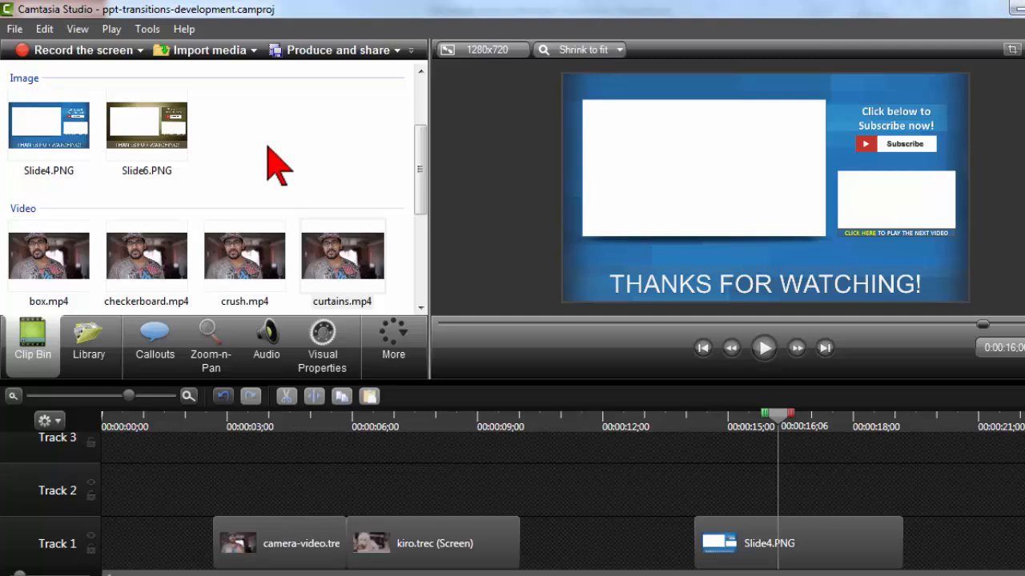
pyautogui.moveTo(691, 435)
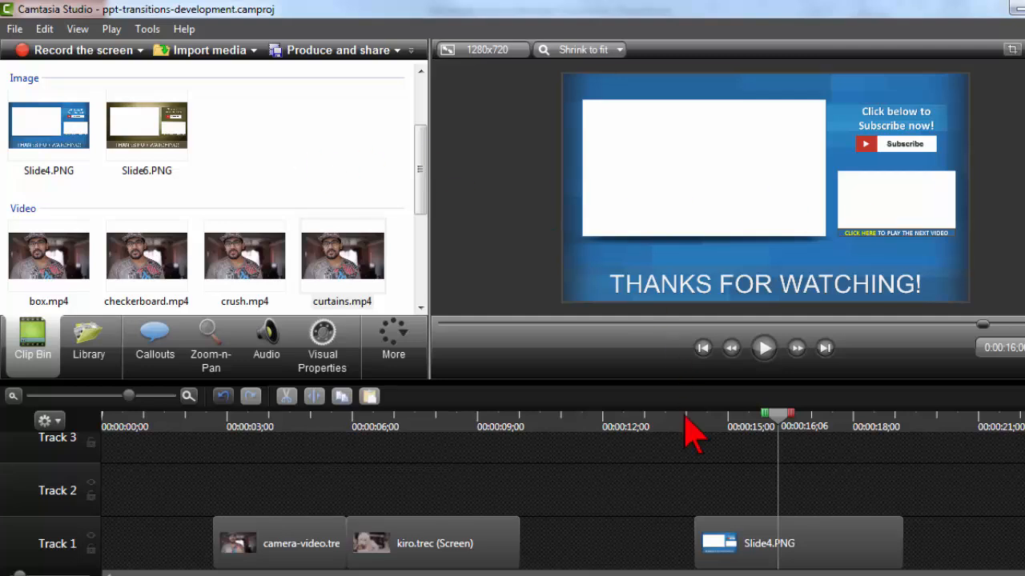
pyautogui.moveTo(873, 276)
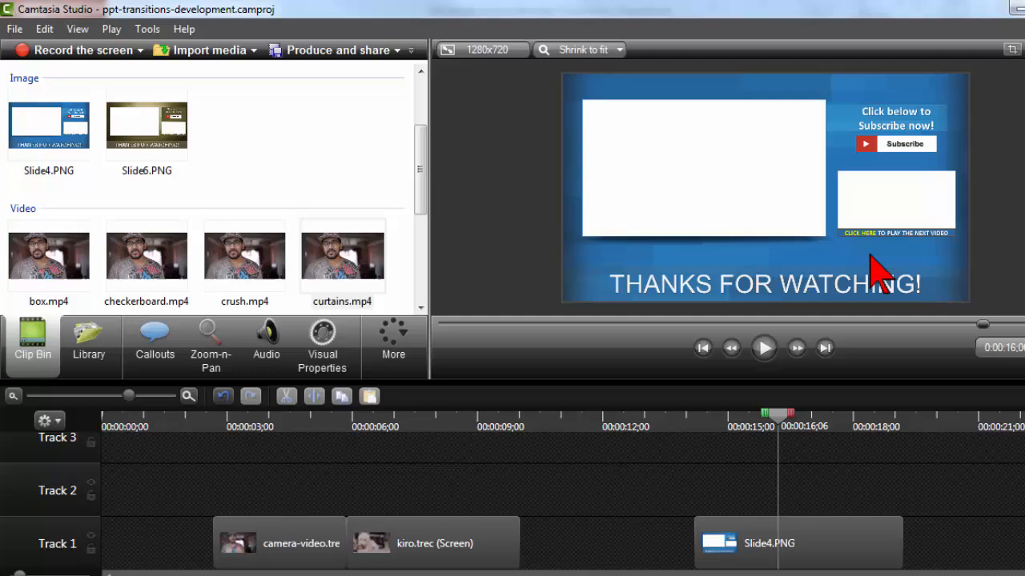
pyautogui.moveTo(900, 509)
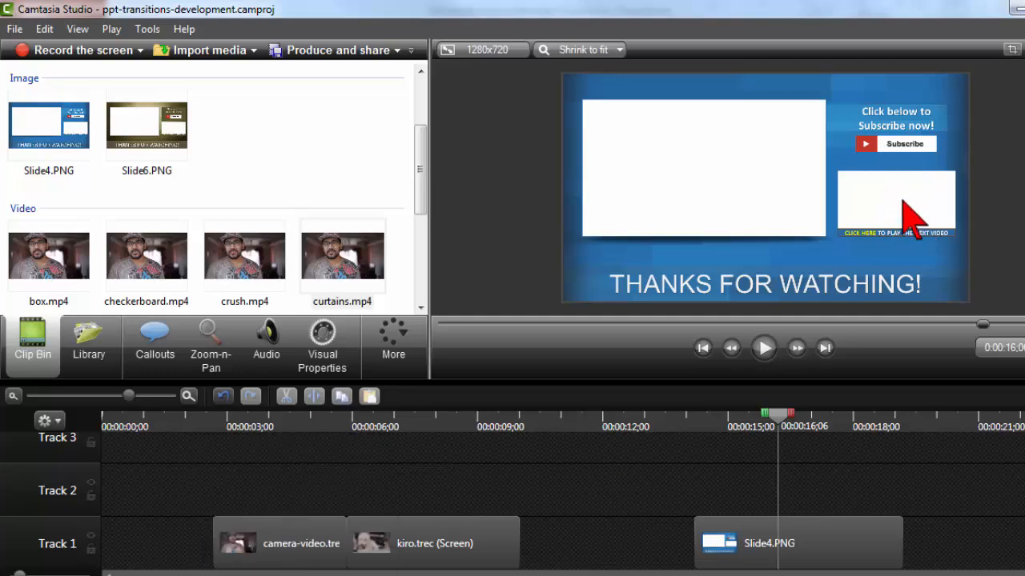
# Reach the Creator Studio dashboard from the YouTube account avatar menu
pyautogui.click(871, 10)
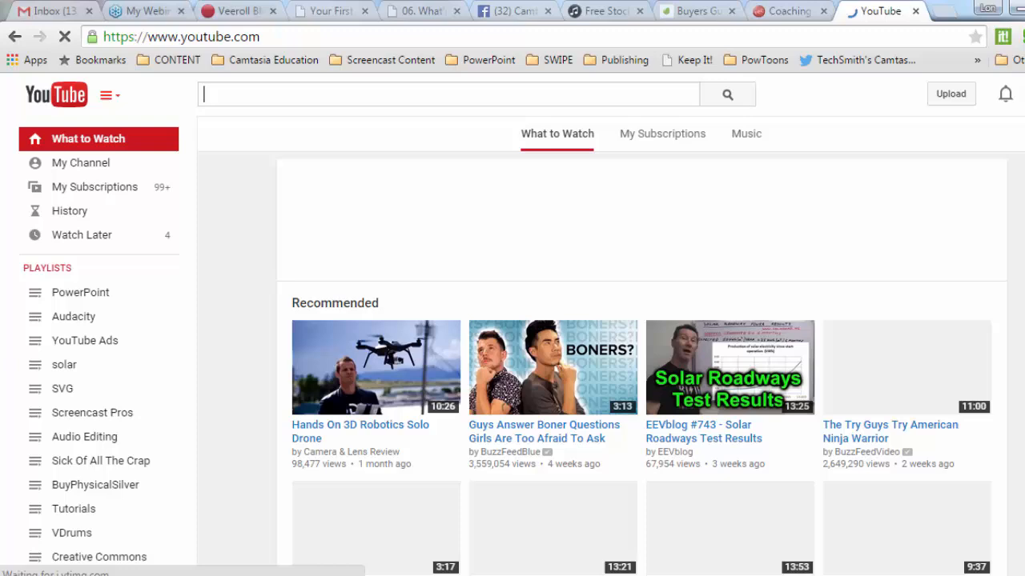
pyautogui.click(1017, 95)
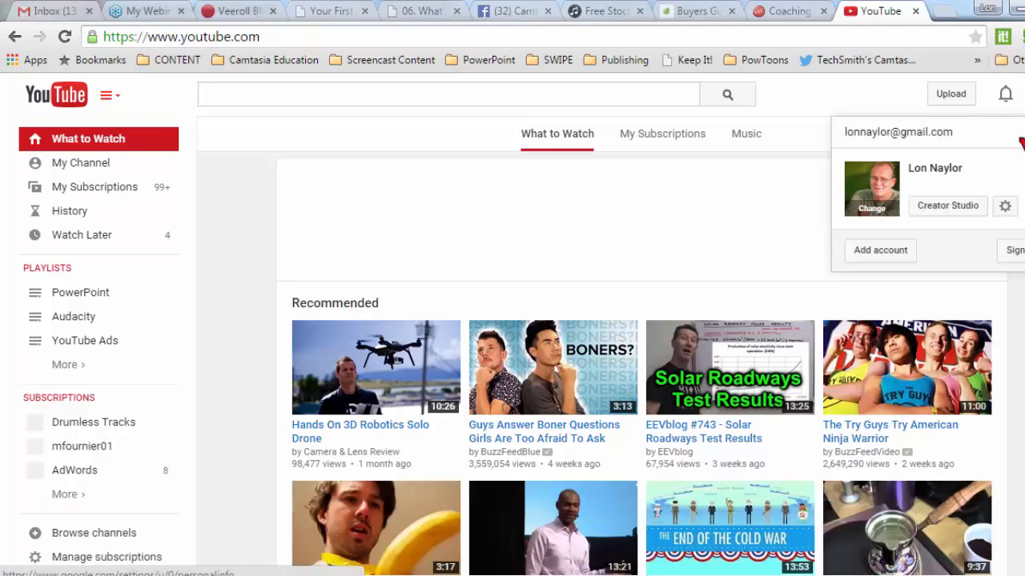
pyautogui.scroll(-3)
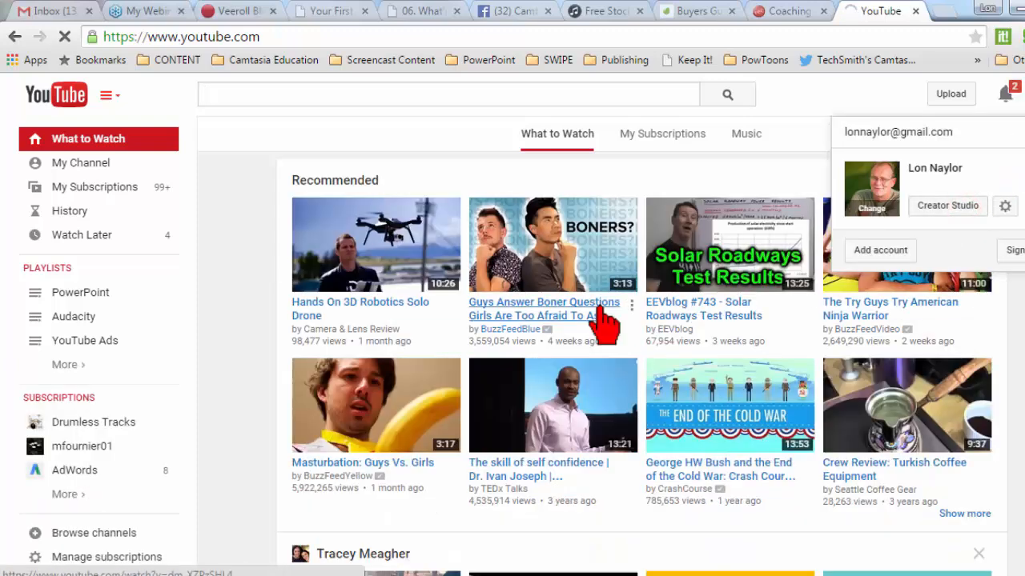
pyautogui.click(948, 205)
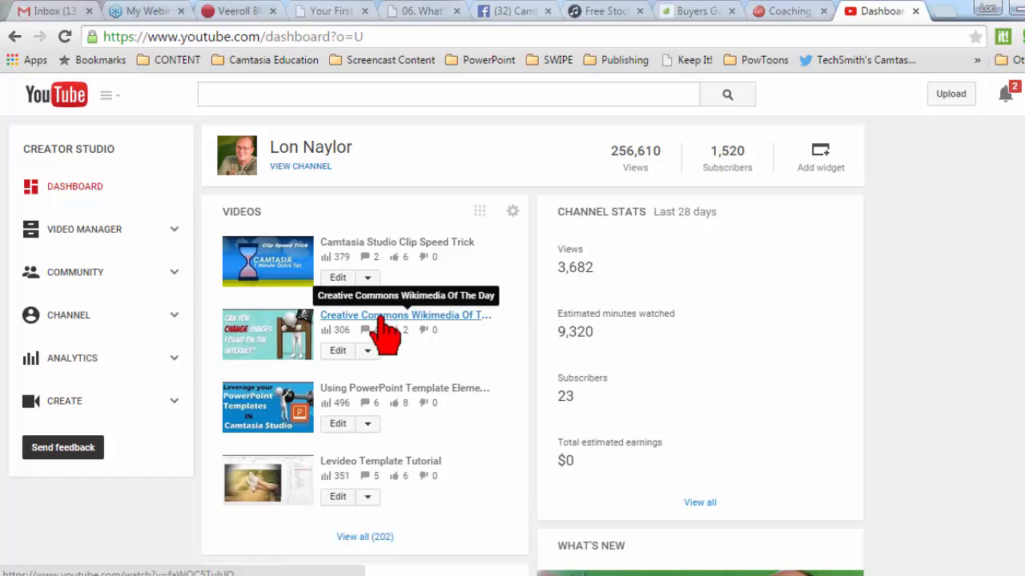
# Play the Creative Commons Wikimedia Of The Day video from about twenty seconds in
pyautogui.click(405, 314)
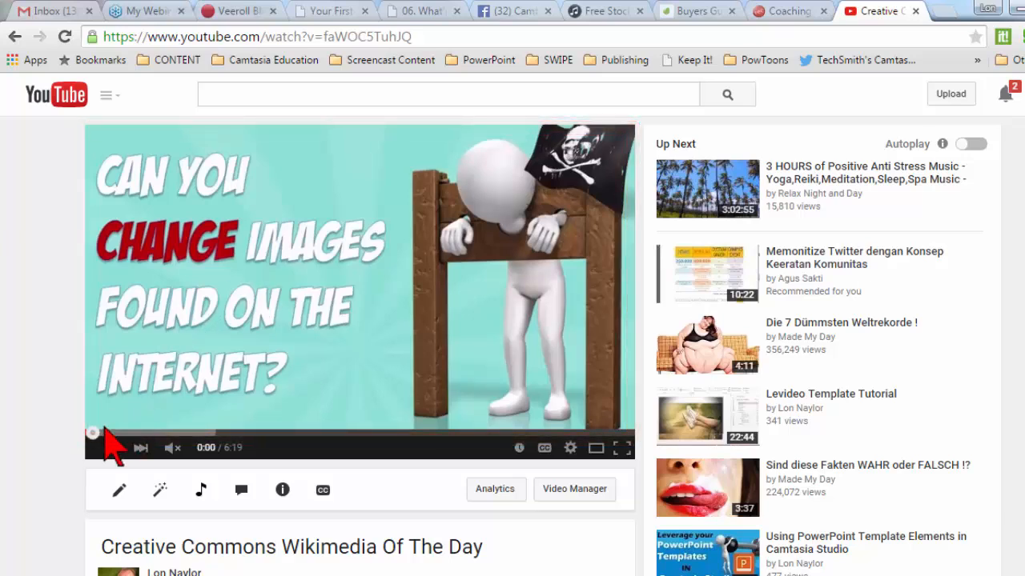
pyautogui.click(120, 436)
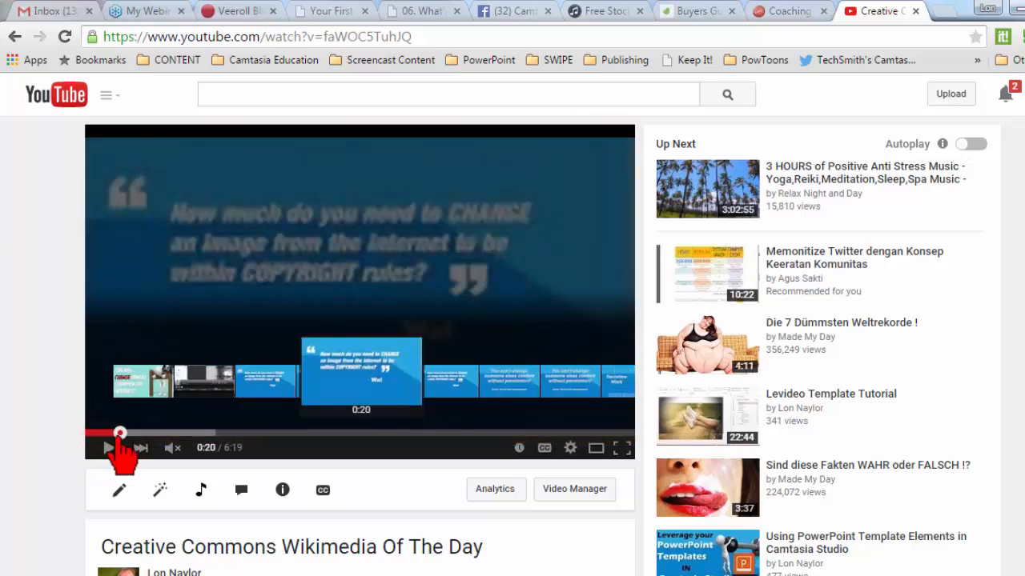
pyautogui.click(119, 435)
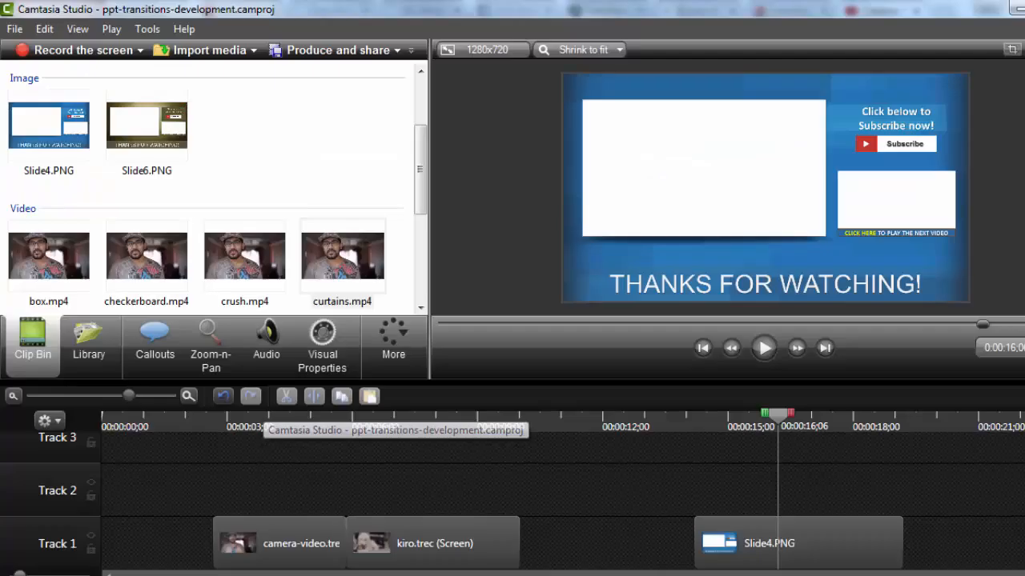
pyautogui.click(343, 256)
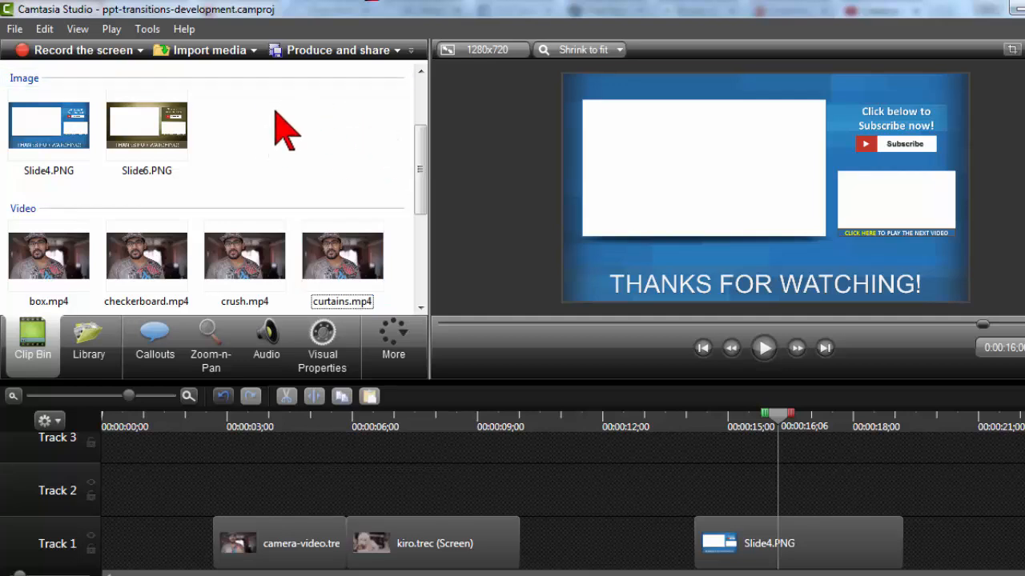
pyautogui.moveTo(816, 544)
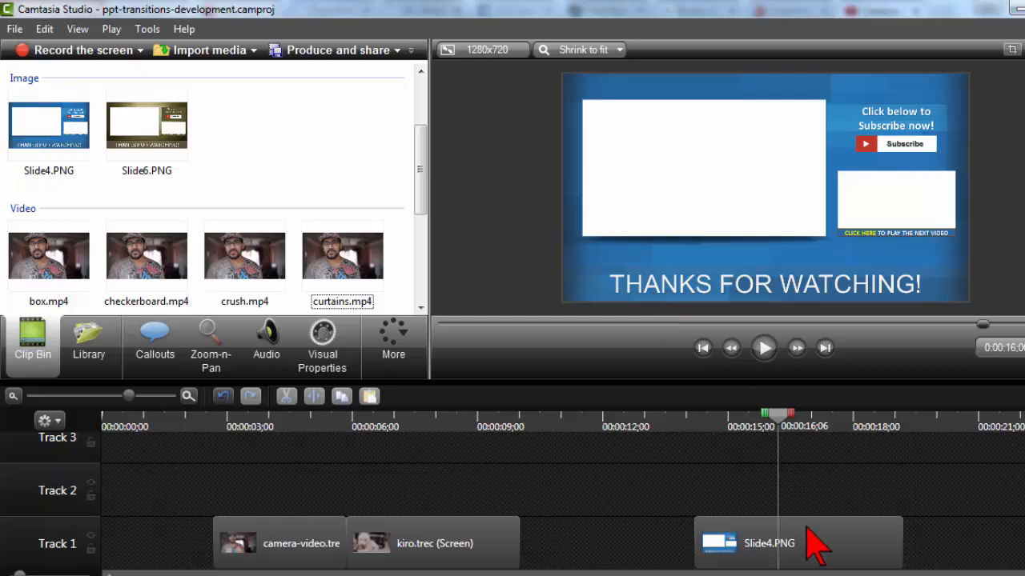
pyautogui.moveTo(849, 240)
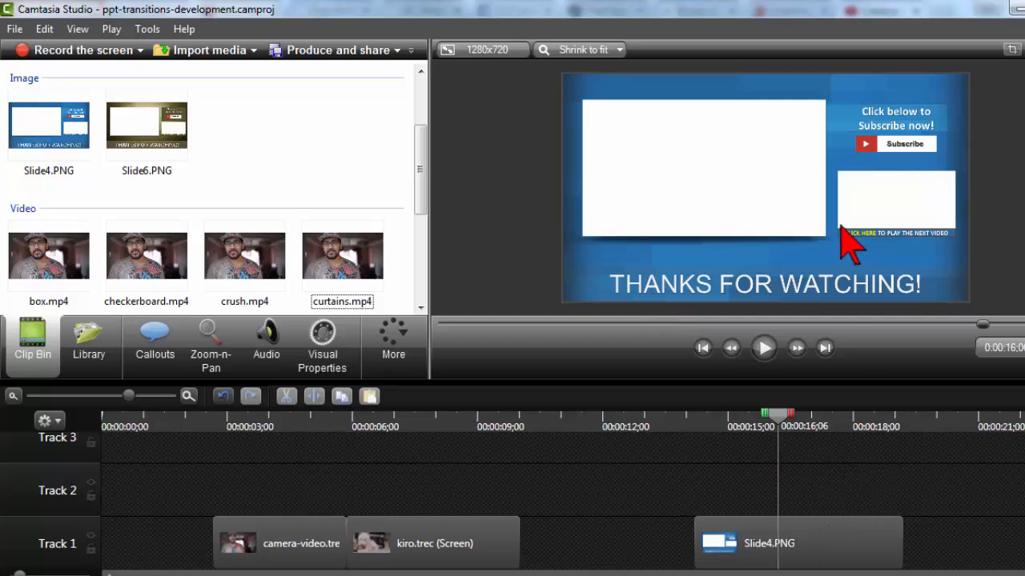
pyautogui.moveTo(535, 520)
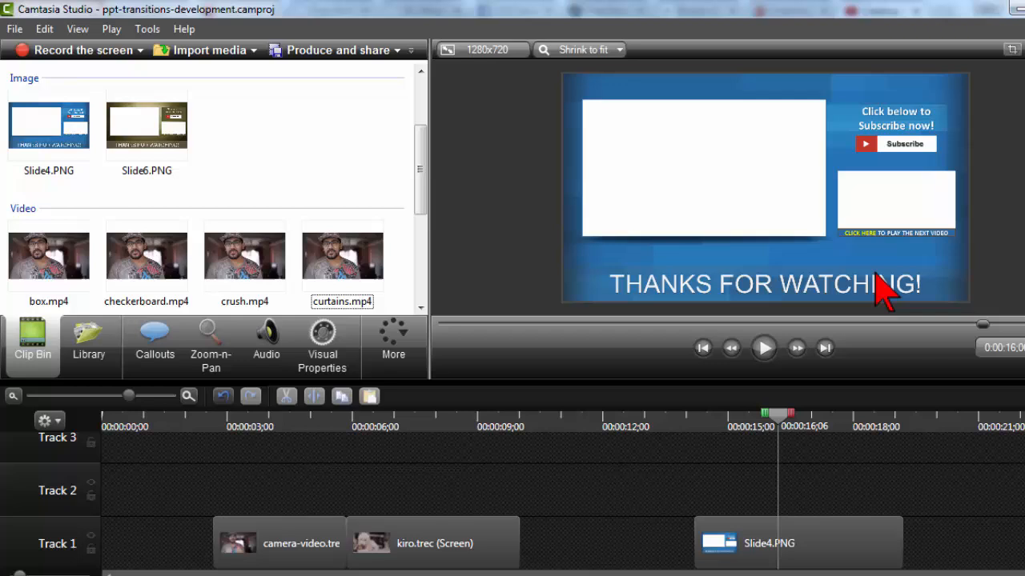
pyautogui.moveTo(974, 232)
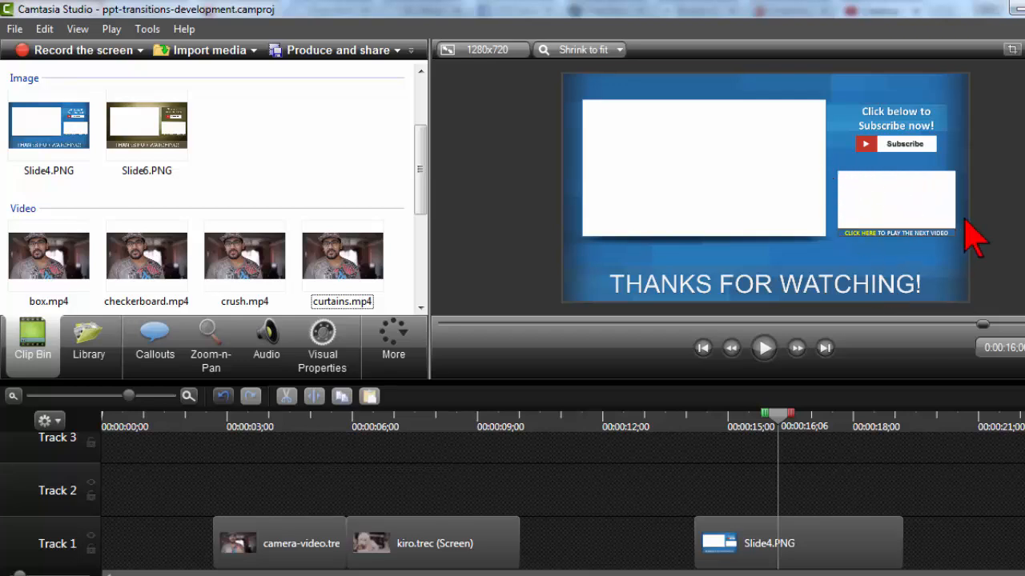
pyautogui.moveTo(900, 216)
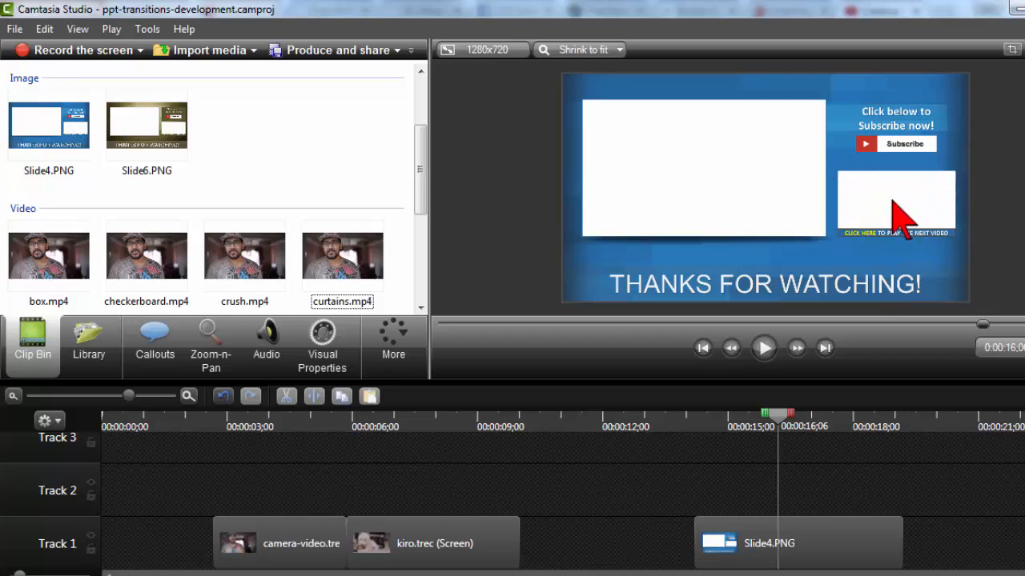
pyautogui.moveTo(851, 196)
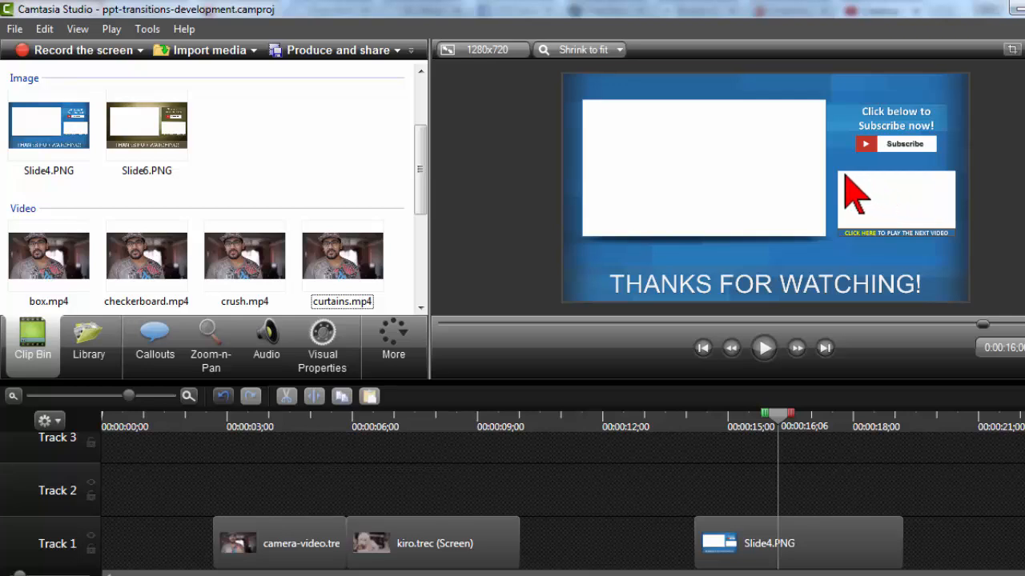
pyautogui.moveTo(905, 217)
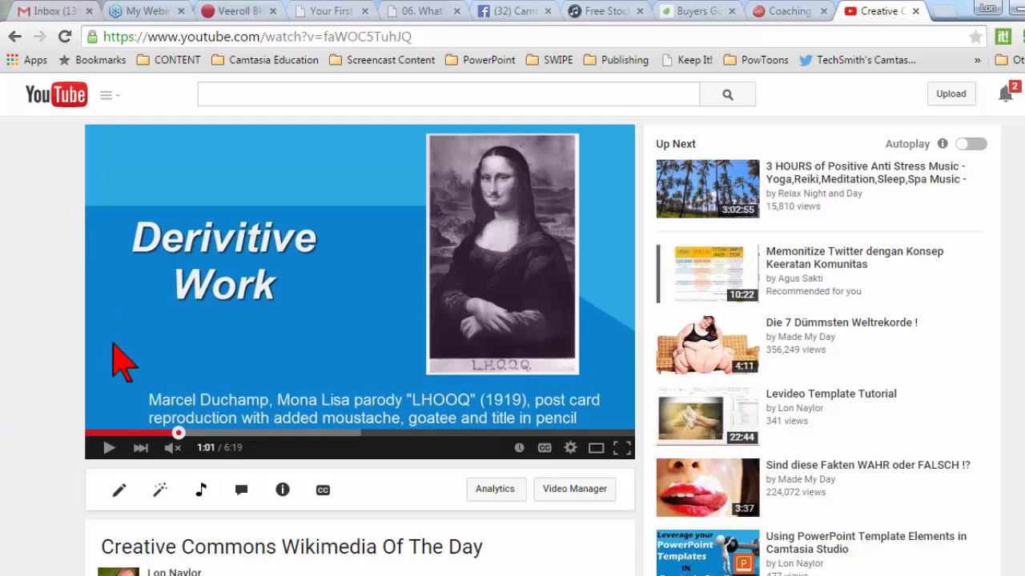
# View the player's Annotations On/Off setting in the gear menu and dismiss it
pyautogui.click(570, 448)
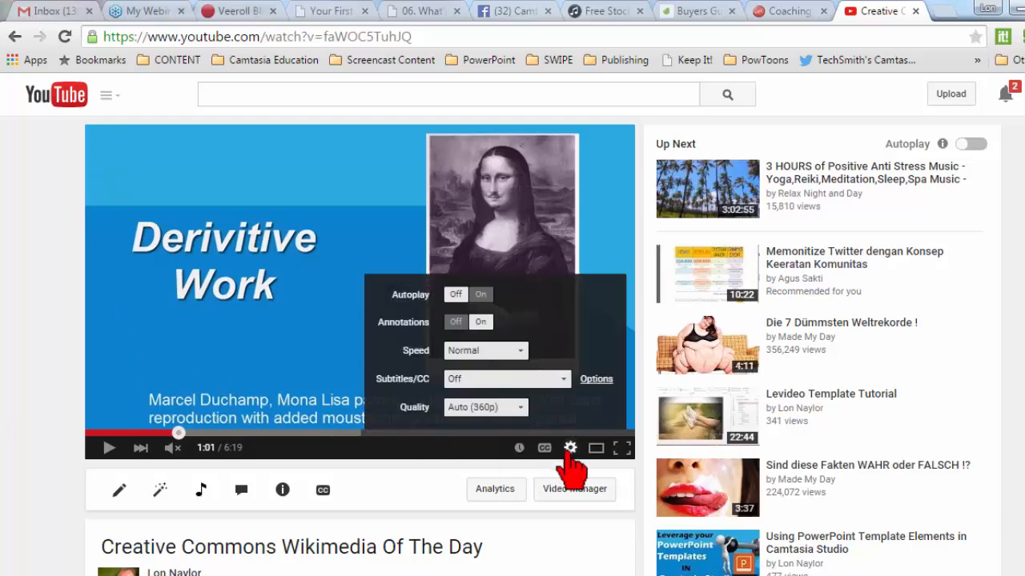
pyautogui.click(485, 407)
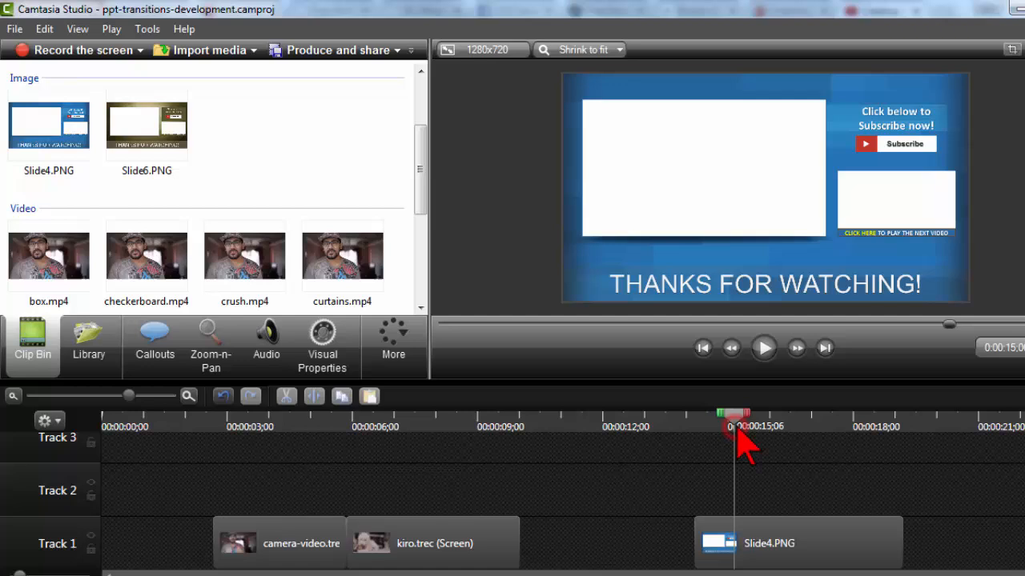
# Move the timeline playhead onto the Slide4.PNG end-card slide to preview it
pyautogui.moveTo(729, 424); pyautogui.dragTo(782, 424)
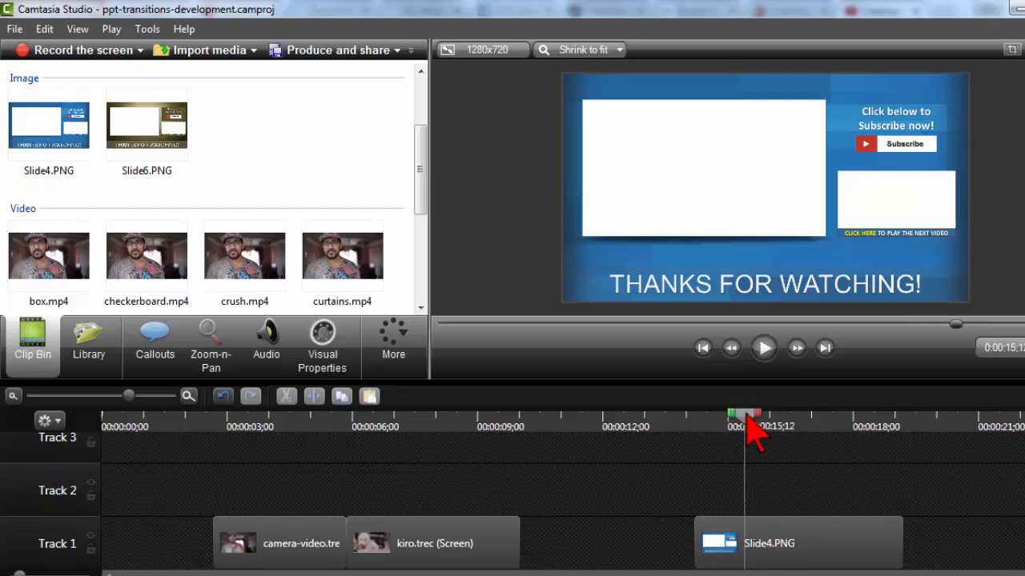
pyautogui.moveTo(900, 205)
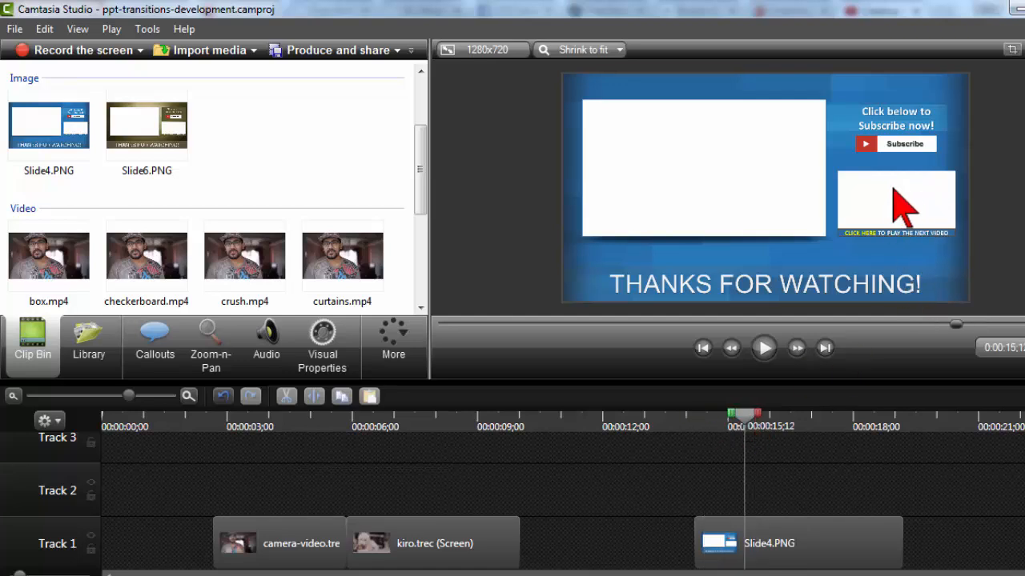
pyautogui.moveTo(793, 184)
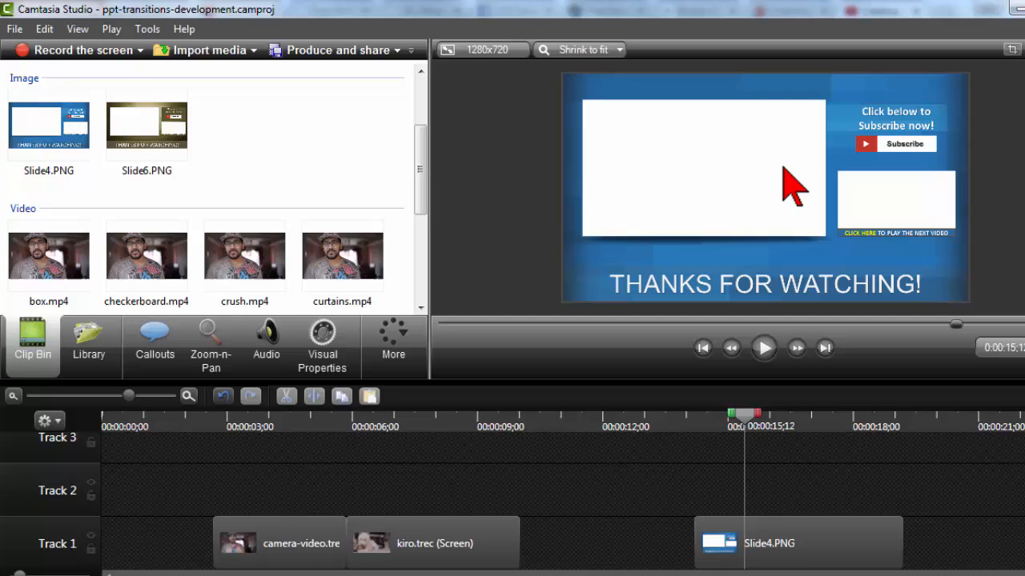
pyautogui.moveTo(867, 195)
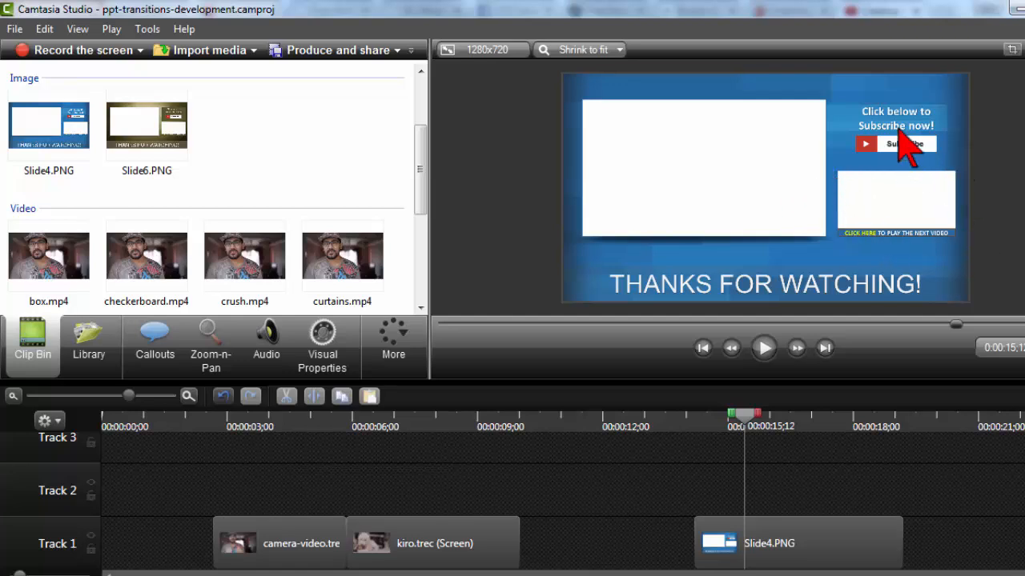
pyautogui.moveTo(861, 288)
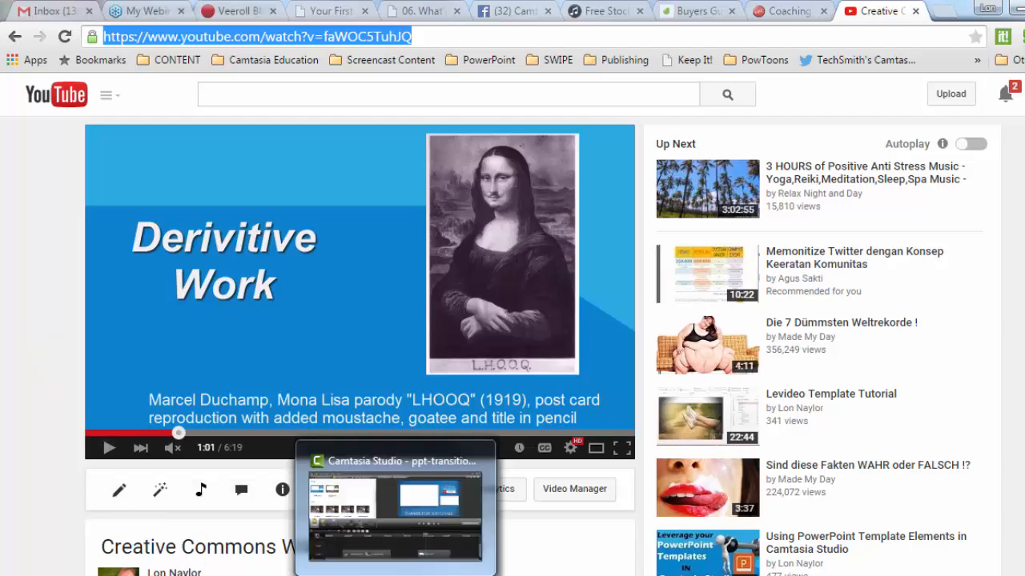
pyautogui.click(393, 513)
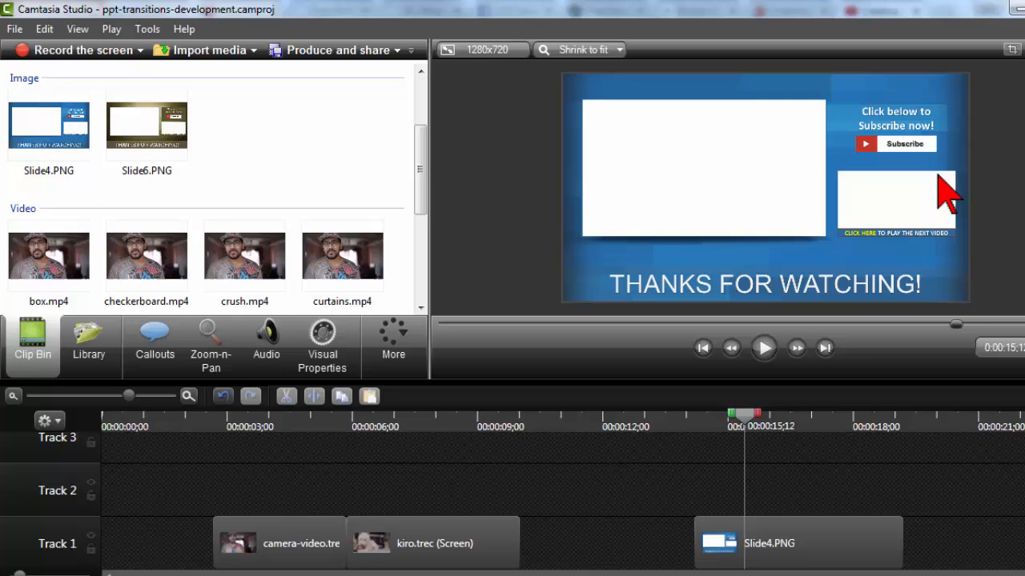
pyautogui.moveTo(857, 192)
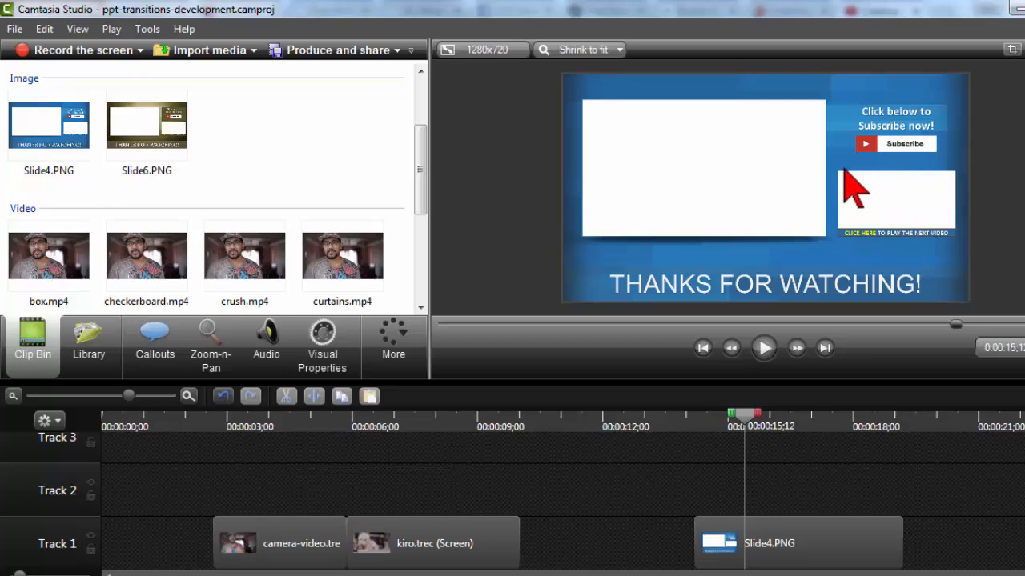
pyautogui.moveTo(849, 192)
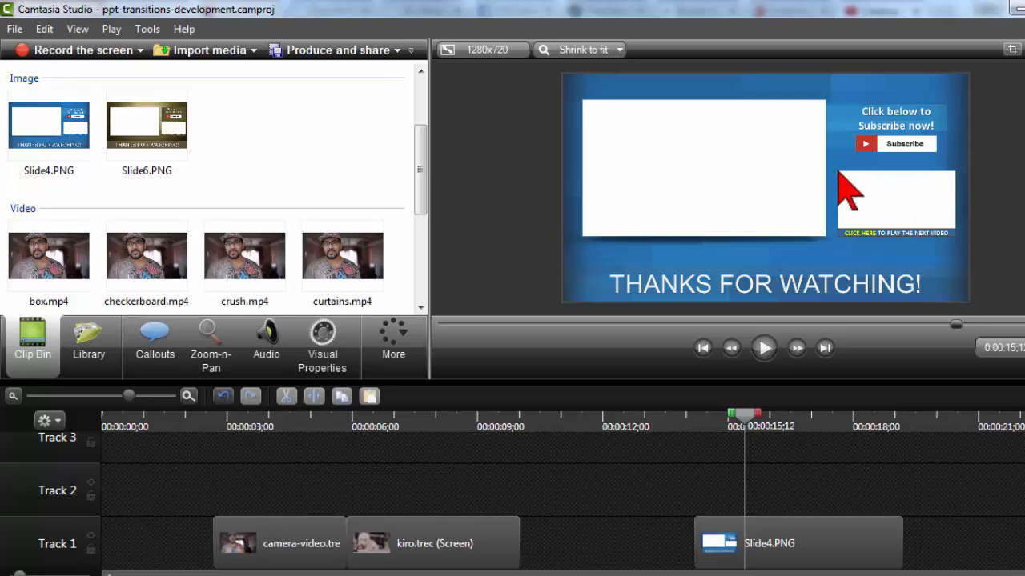
pyautogui.moveTo(936, 253)
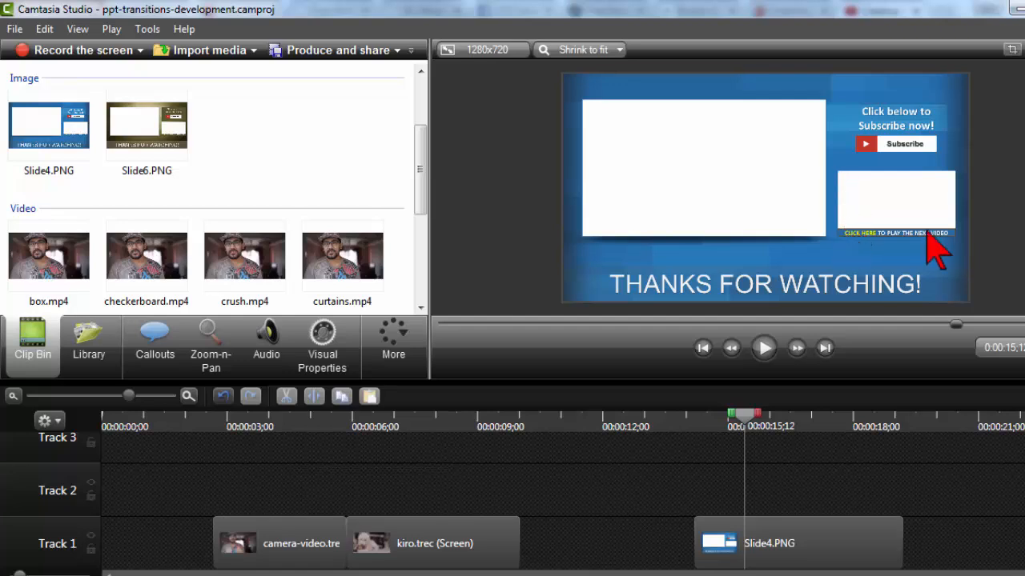
pyautogui.moveTo(893, 205)
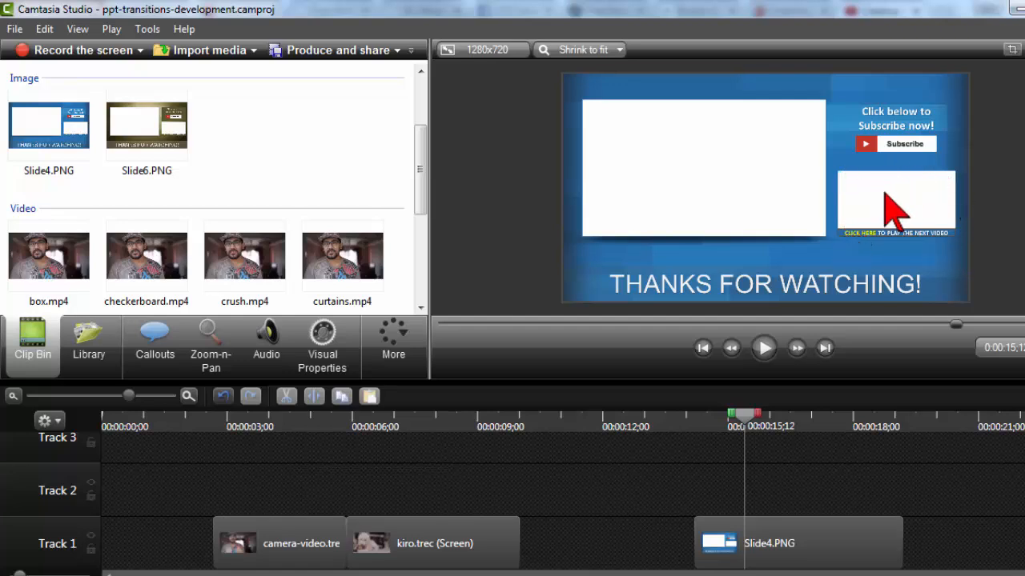
pyautogui.moveTo(945, 256)
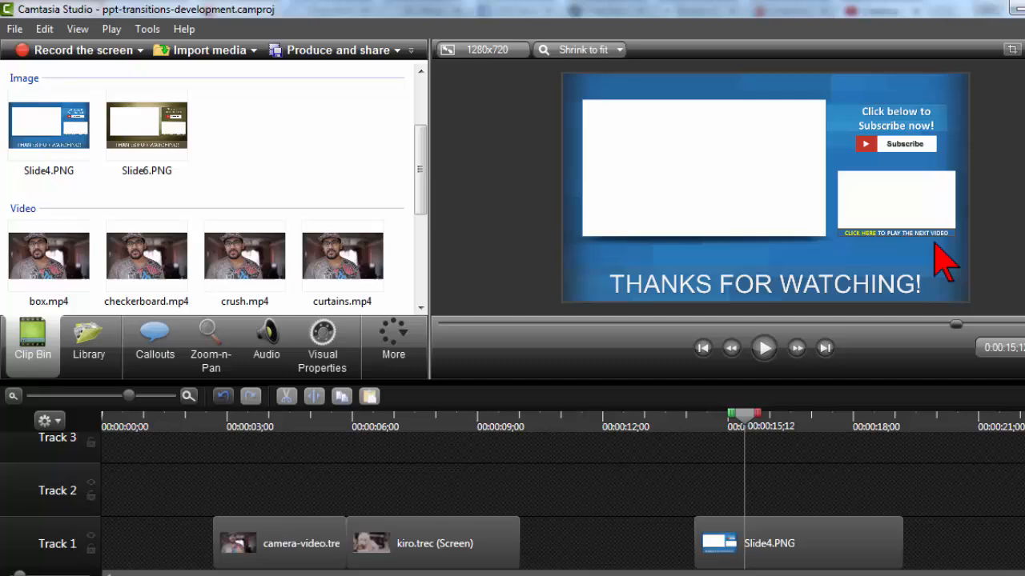
pyautogui.moveTo(912, 216)
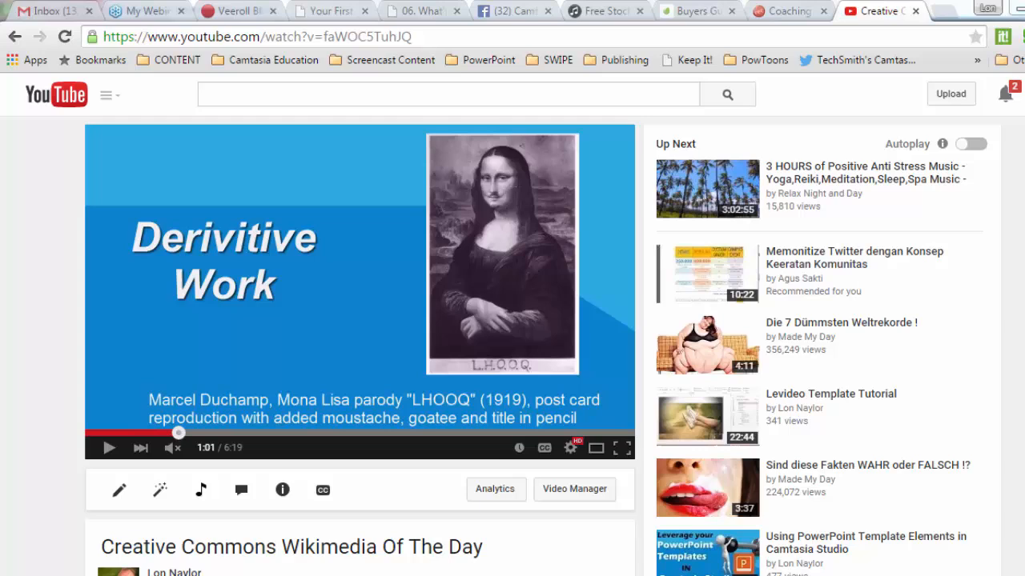
pyautogui.moveTo(45, 275)
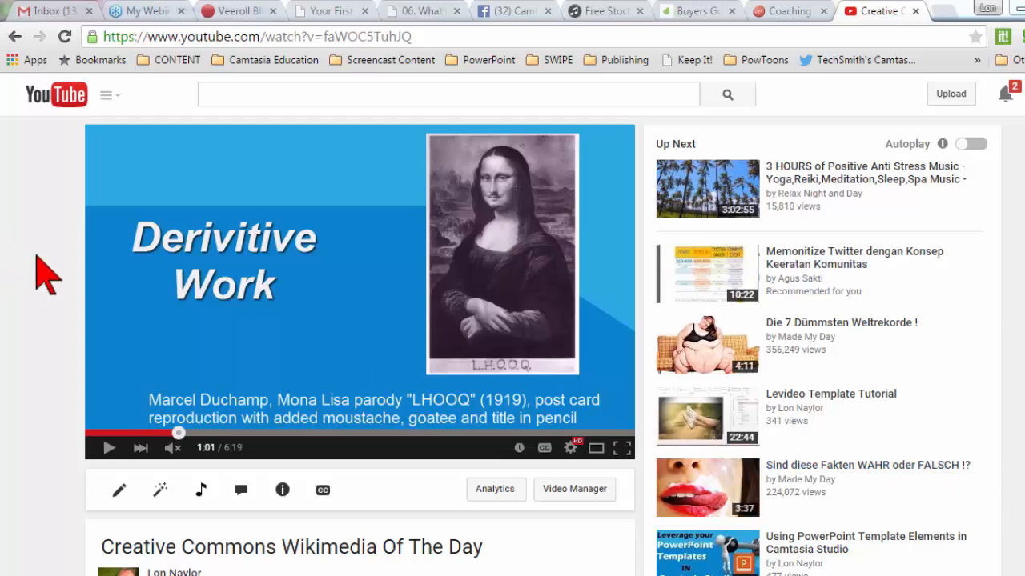
pyautogui.moveTo(48, 248)
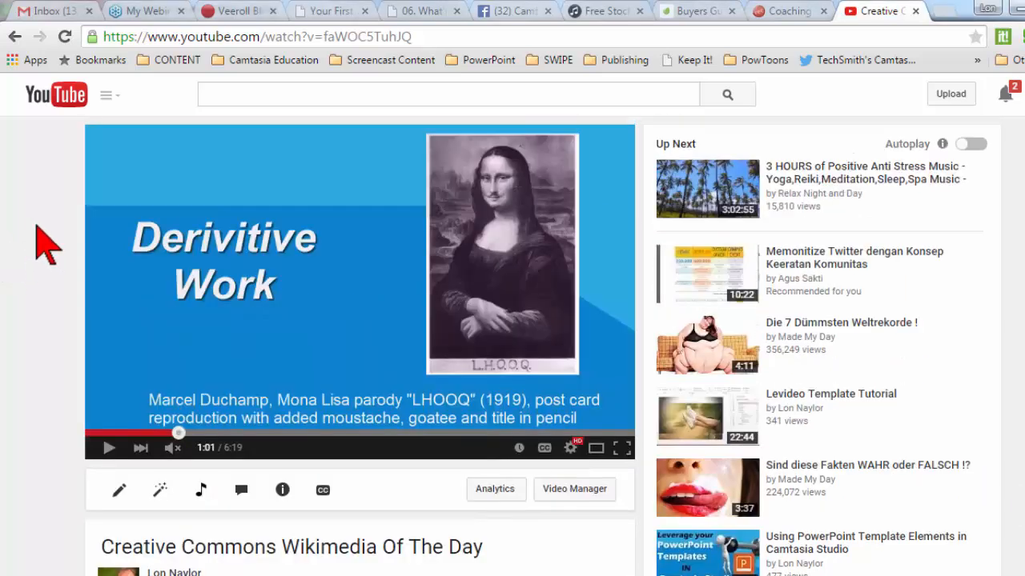
# Launch the annotations editor from the tools below the Wikimedia video player
pyautogui.scroll(-3)
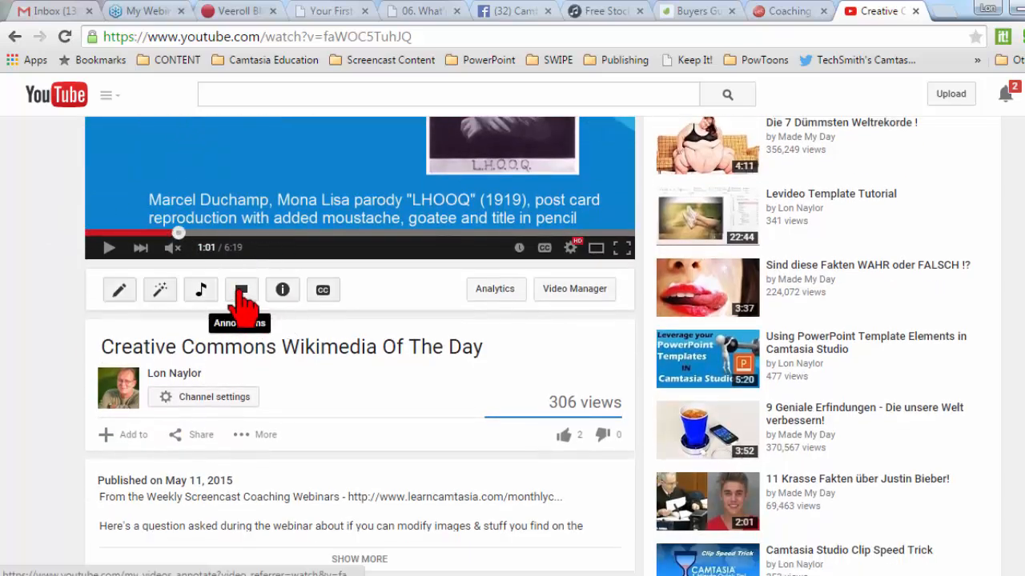
pyautogui.click(240, 289)
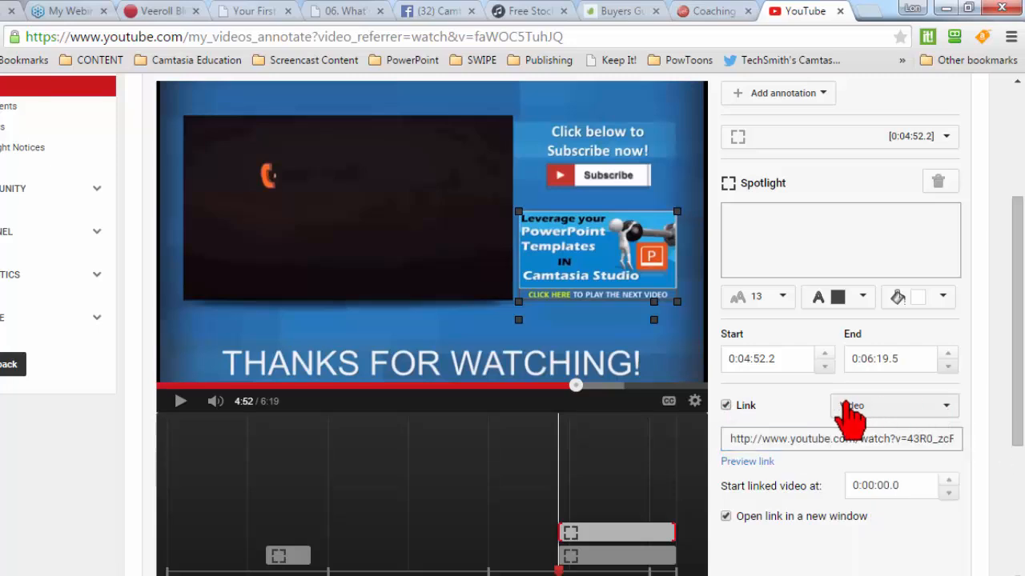
# Set a spotlight annotation's link type to Subscribe and return to the editor's top
pyautogui.scroll(-3)
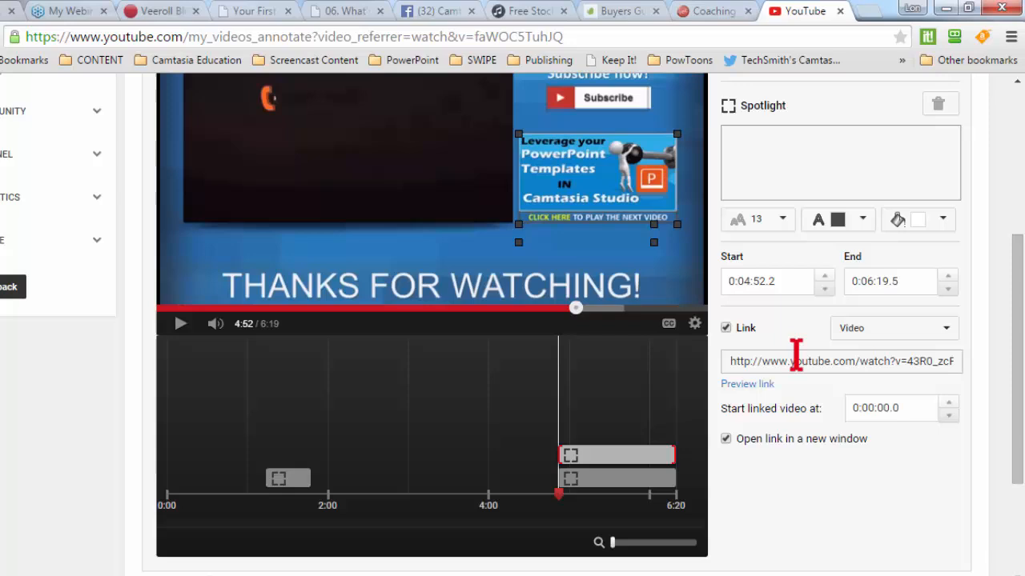
pyautogui.scroll(-3)
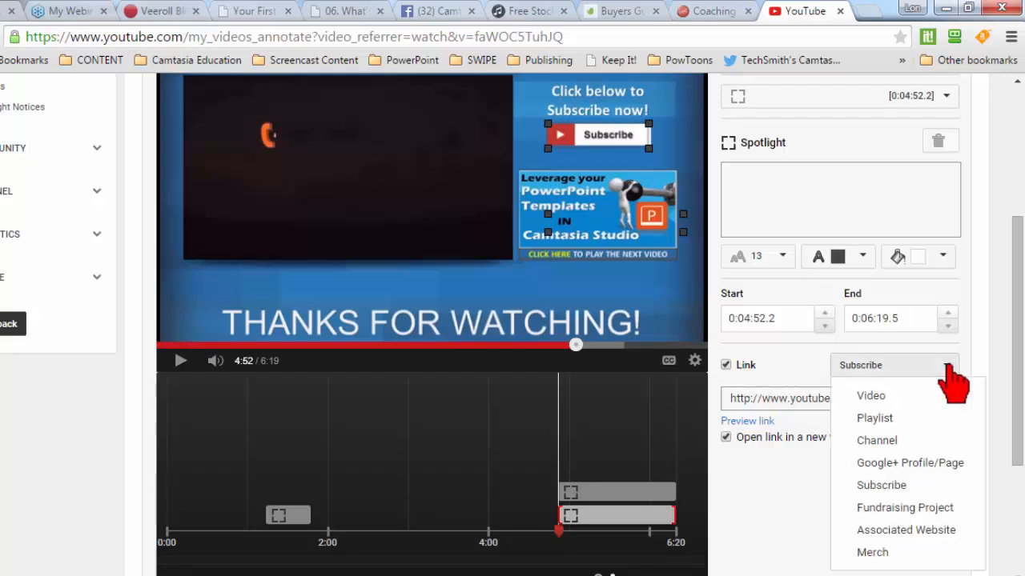
pyautogui.click(881, 485)
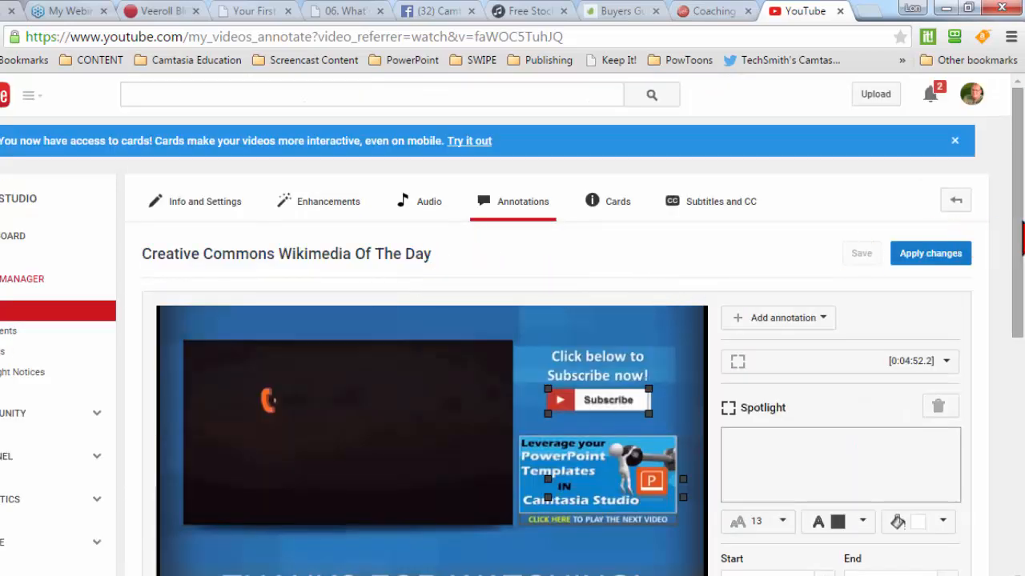
pyautogui.click(371, 93)
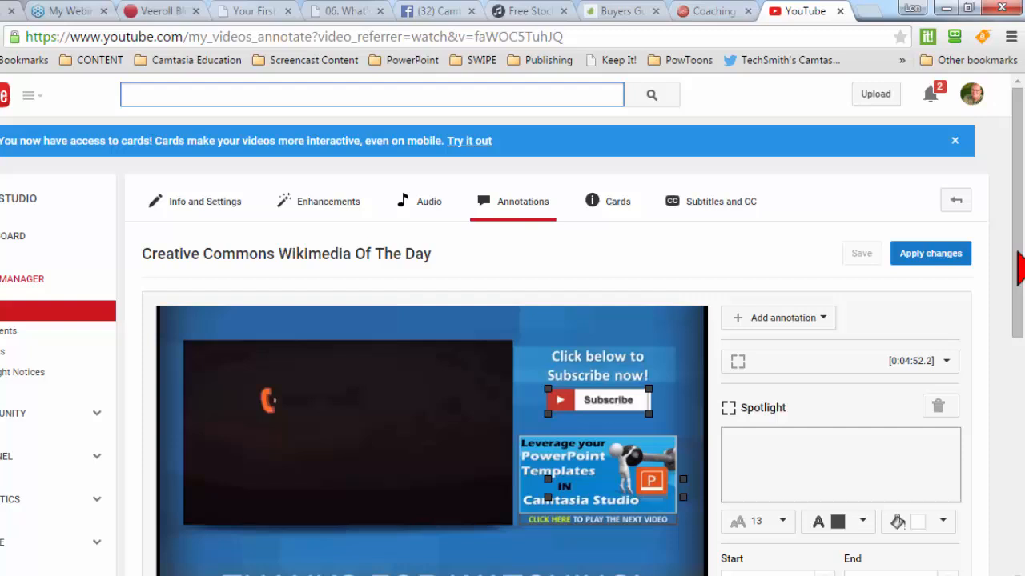